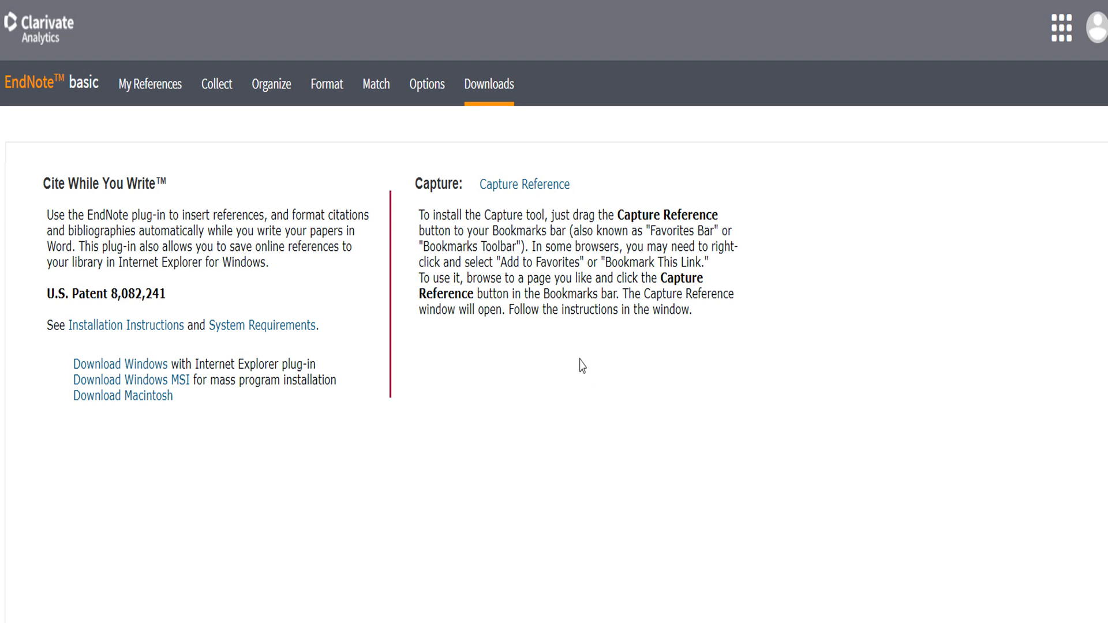
pyautogui.moveTo(524, 367)
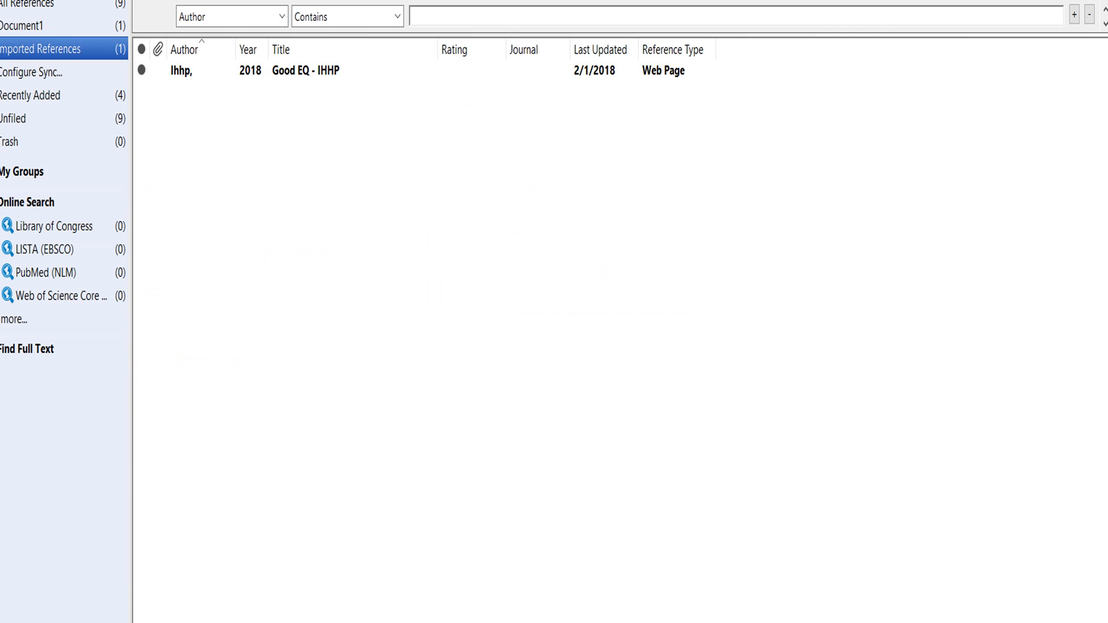
pyautogui.moveTo(243, 84)
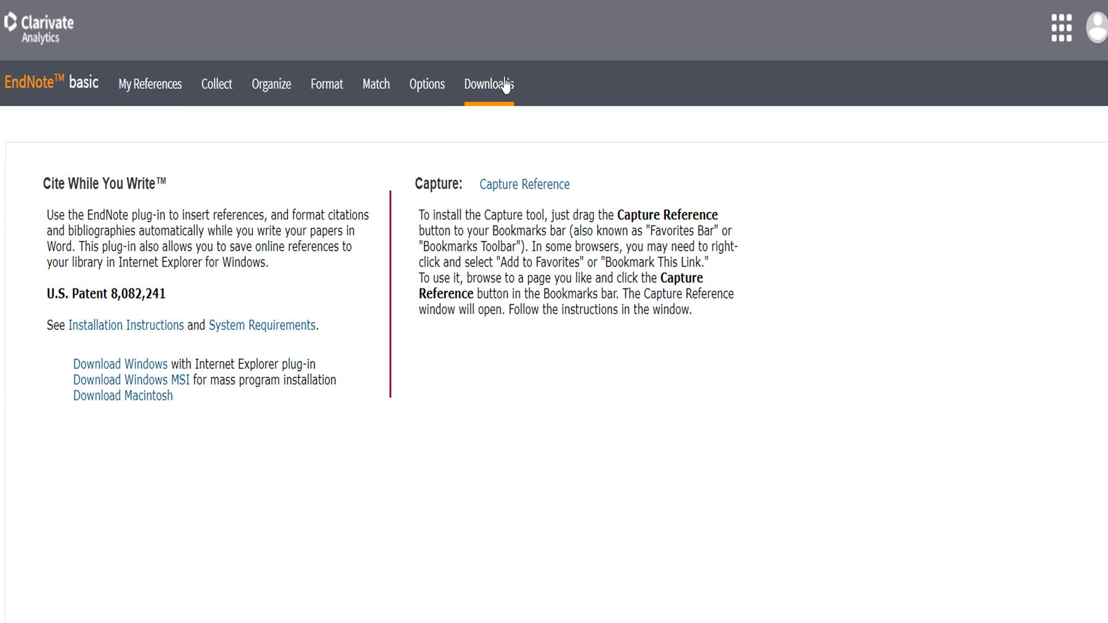
pyautogui.moveTo(487, 100)
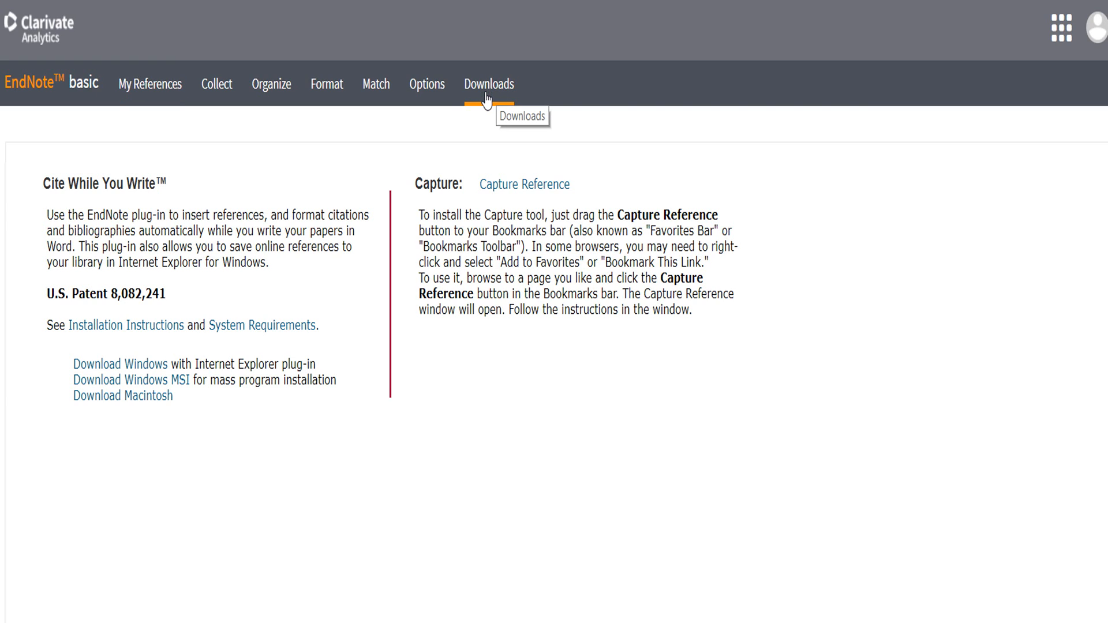
pyautogui.moveTo(512, 184)
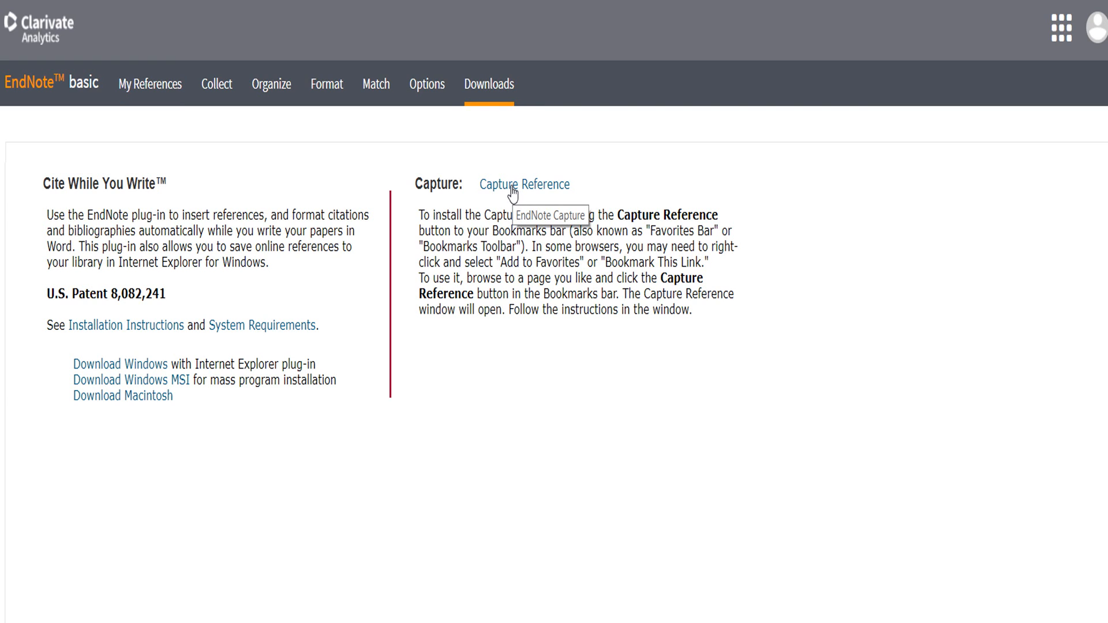
pyautogui.moveTo(435, 221)
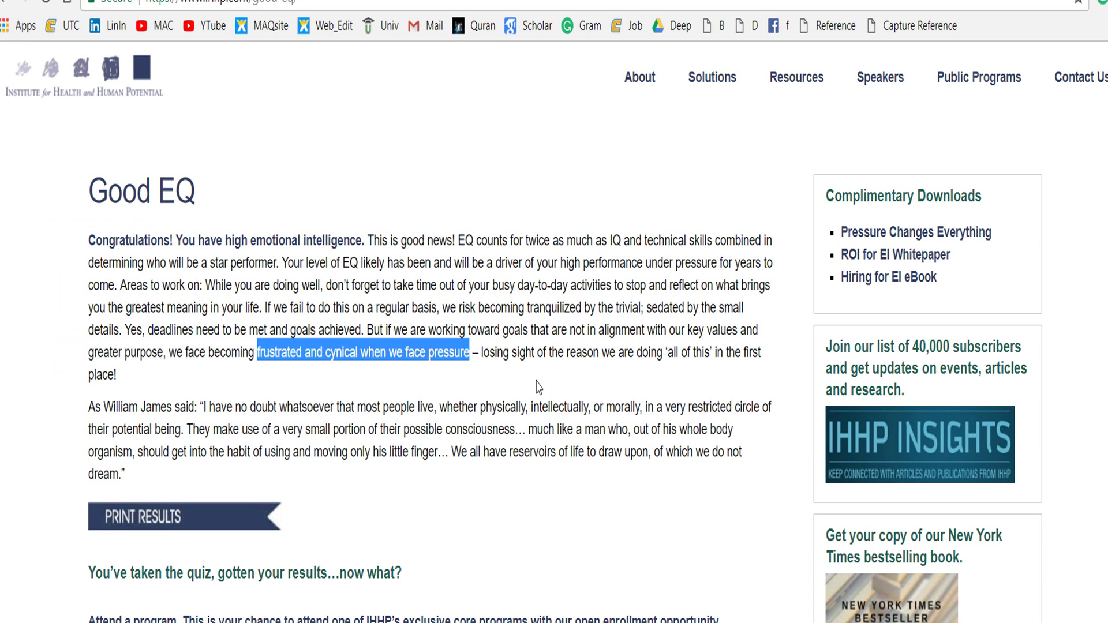
pyautogui.moveTo(609, 290)
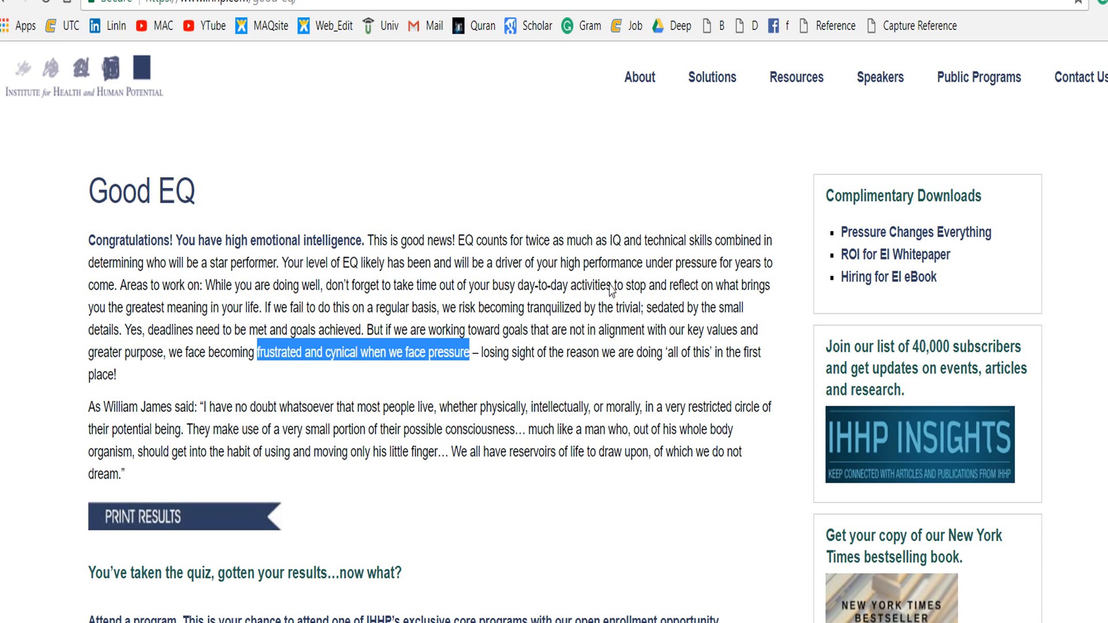
pyautogui.moveTo(879, 81)
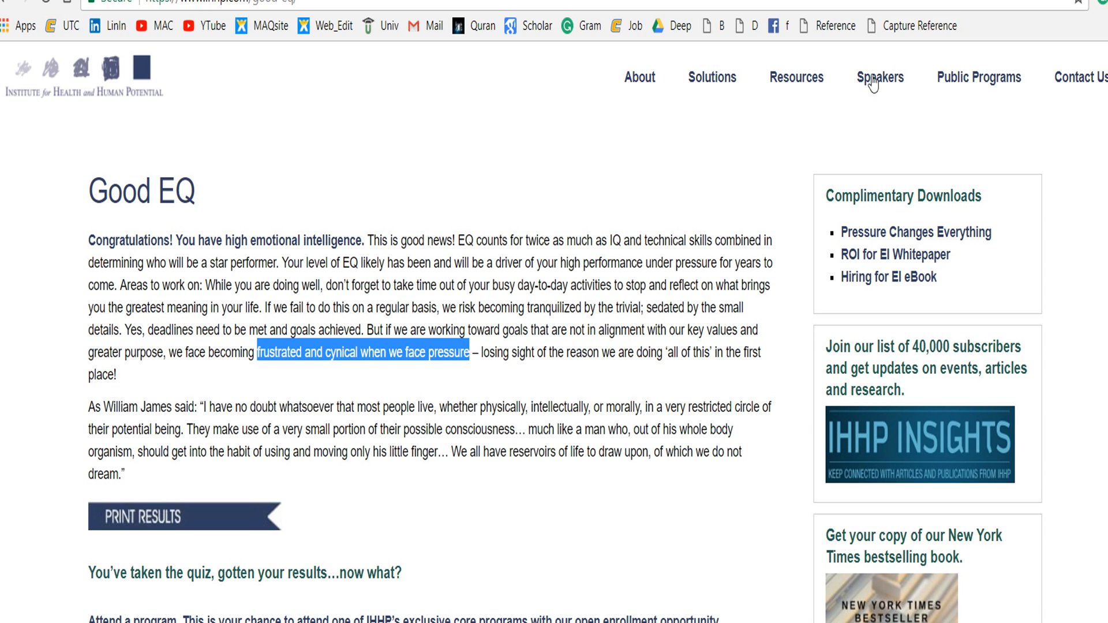
# Capture the Good EQ - IHHP page via the Capture Reference bookmark as a Web Page reference.
pyautogui.click(921, 26)
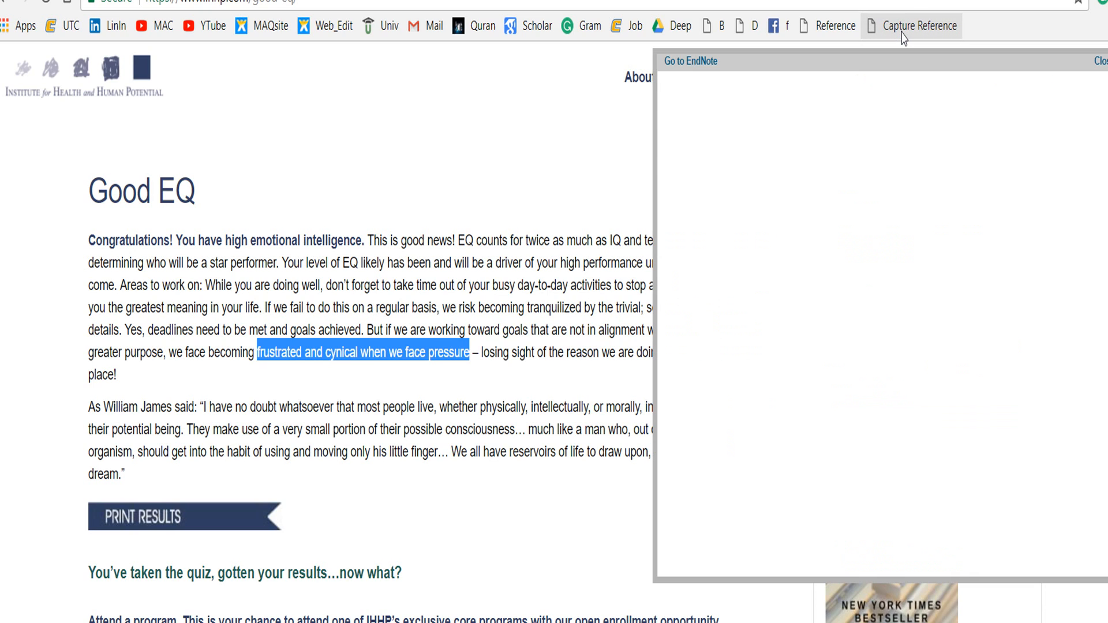
pyautogui.click(920, 27)
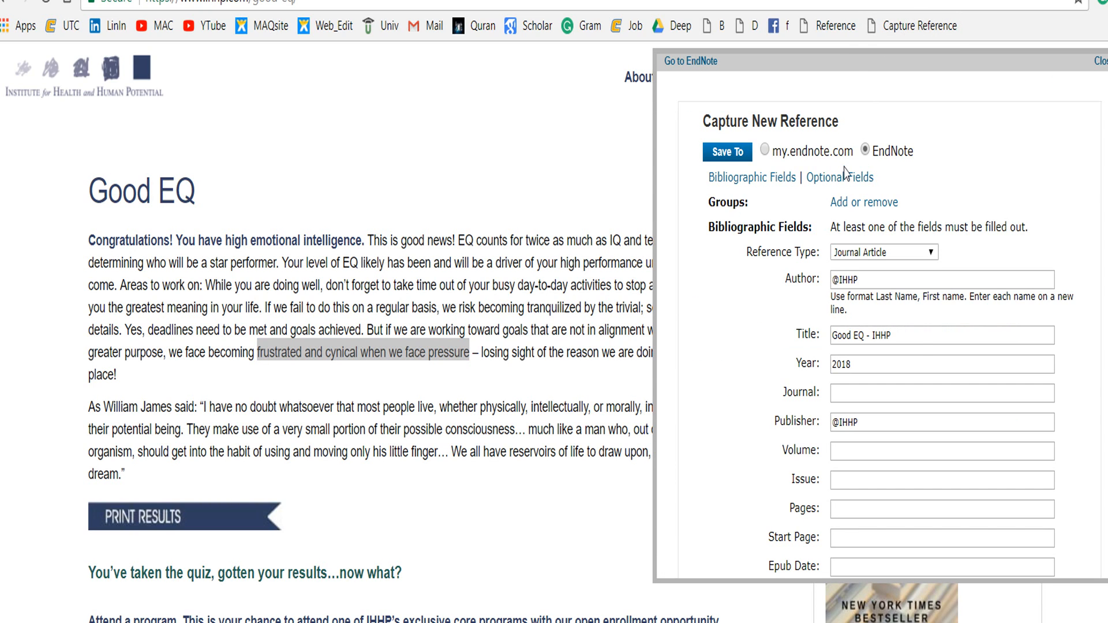
pyautogui.click(882, 251)
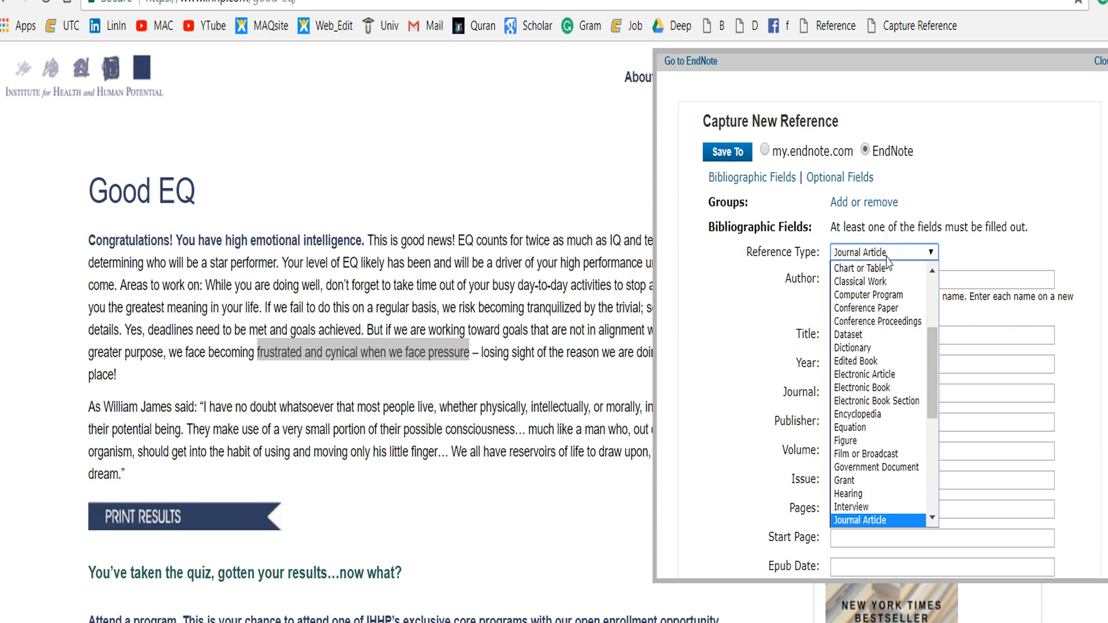
pyautogui.scroll(-3)
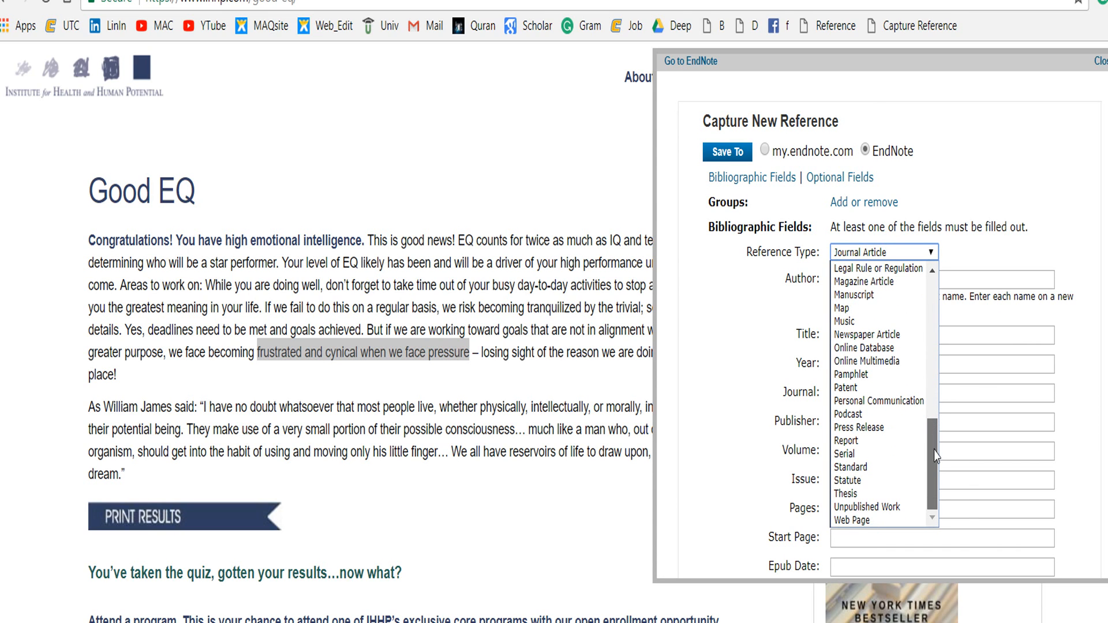
pyautogui.click(852, 521)
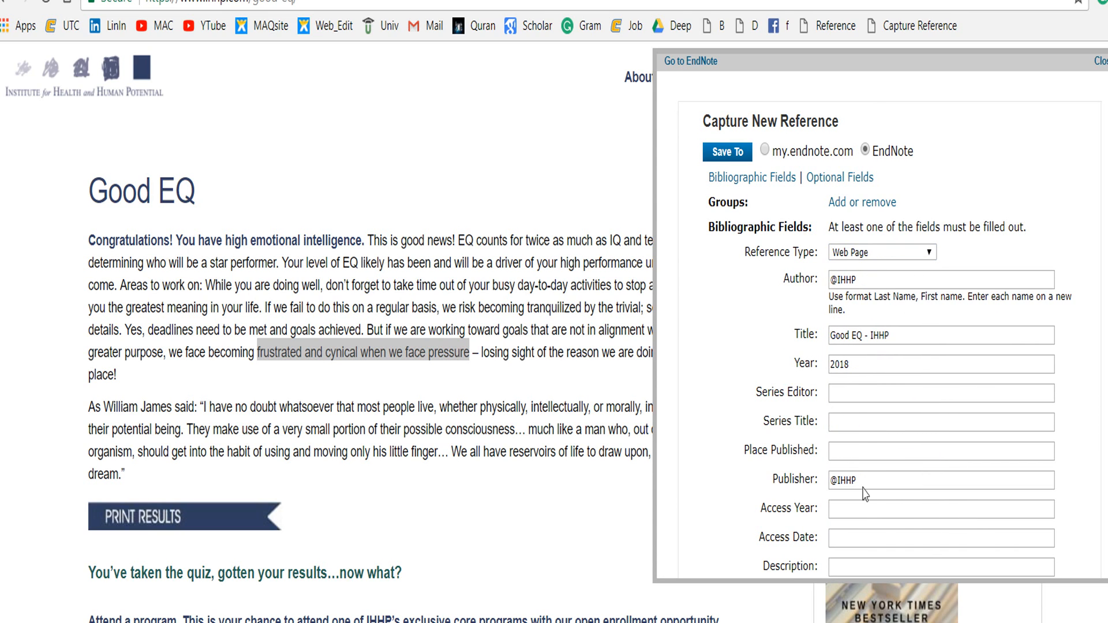
# Move down the capture form to reach the Abstract field.
pyautogui.scroll(-3)
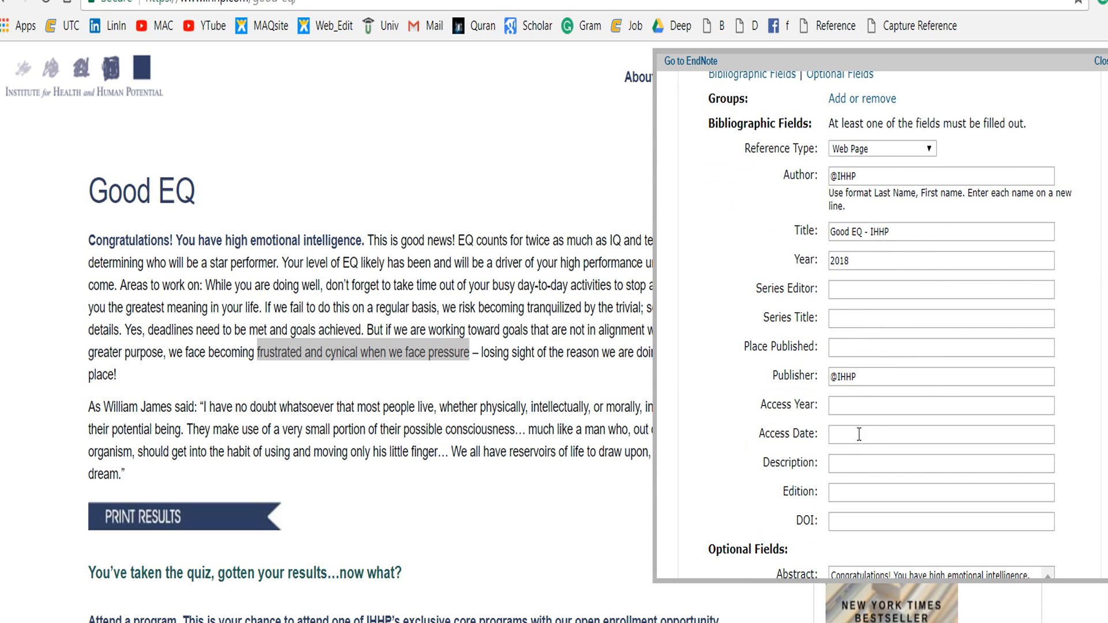
pyautogui.scroll(-3)
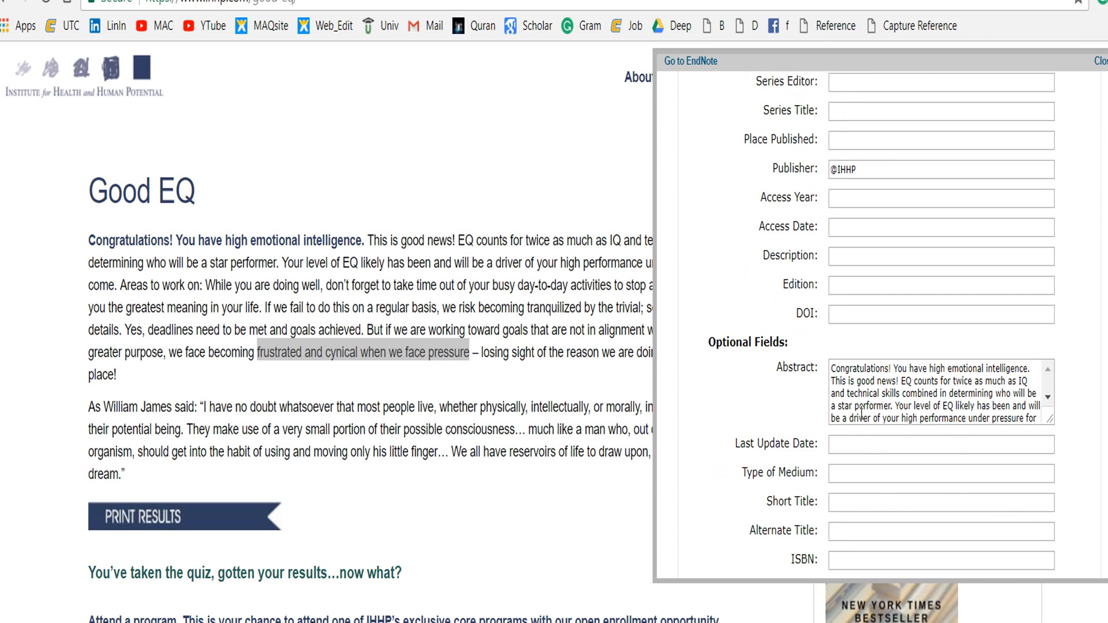
pyautogui.scroll(-3)
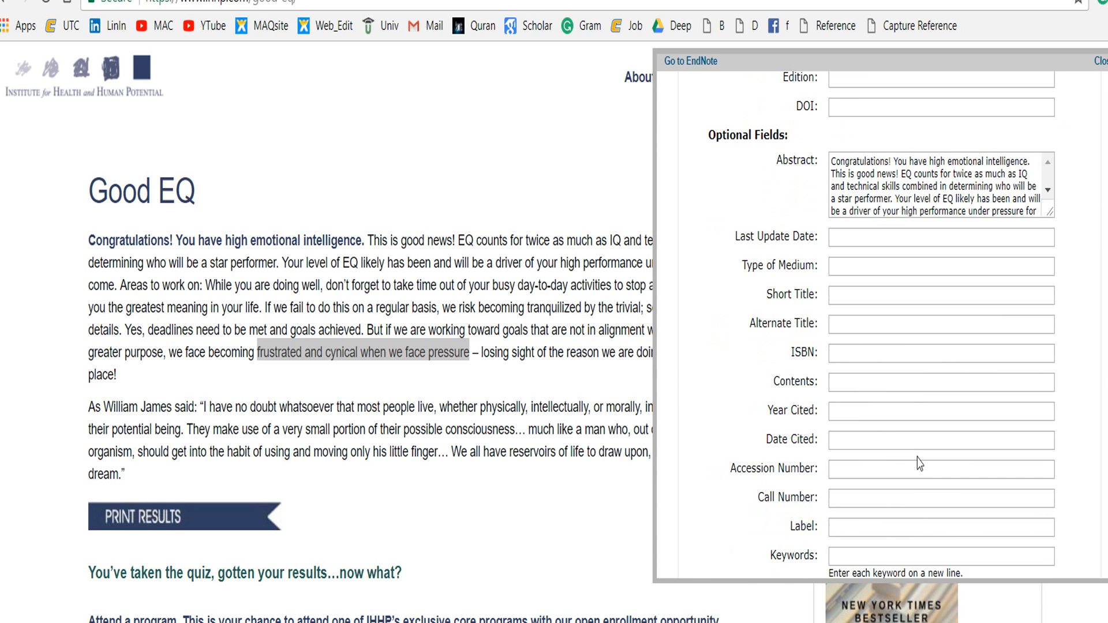
pyautogui.scroll(-3)
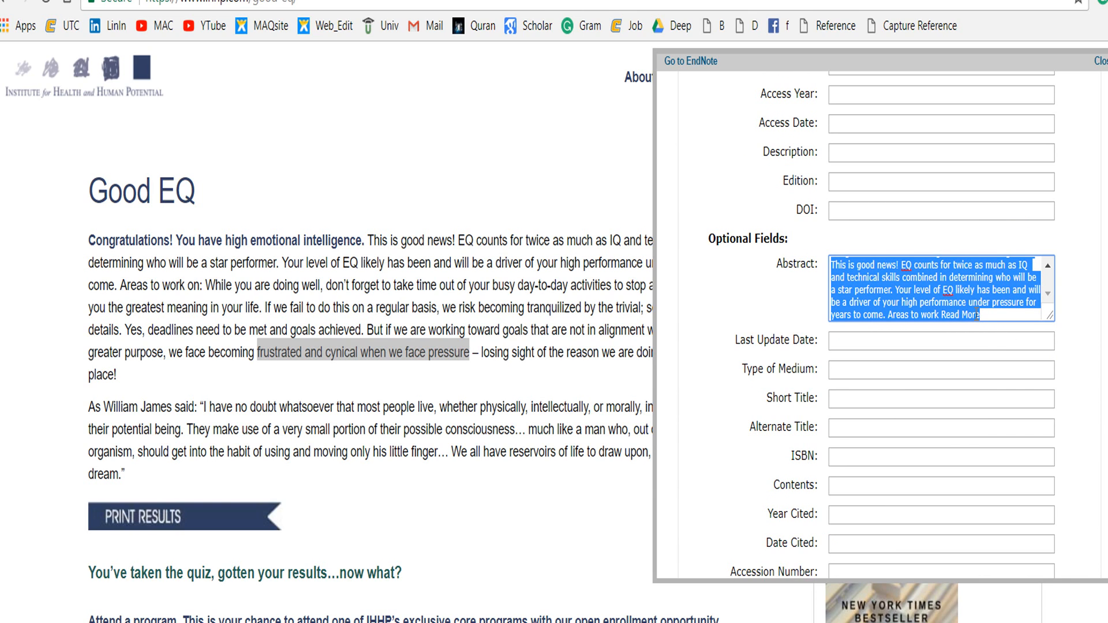
# Replace the abstract with the text 'Capture endnote'.
pyautogui.write('ca')
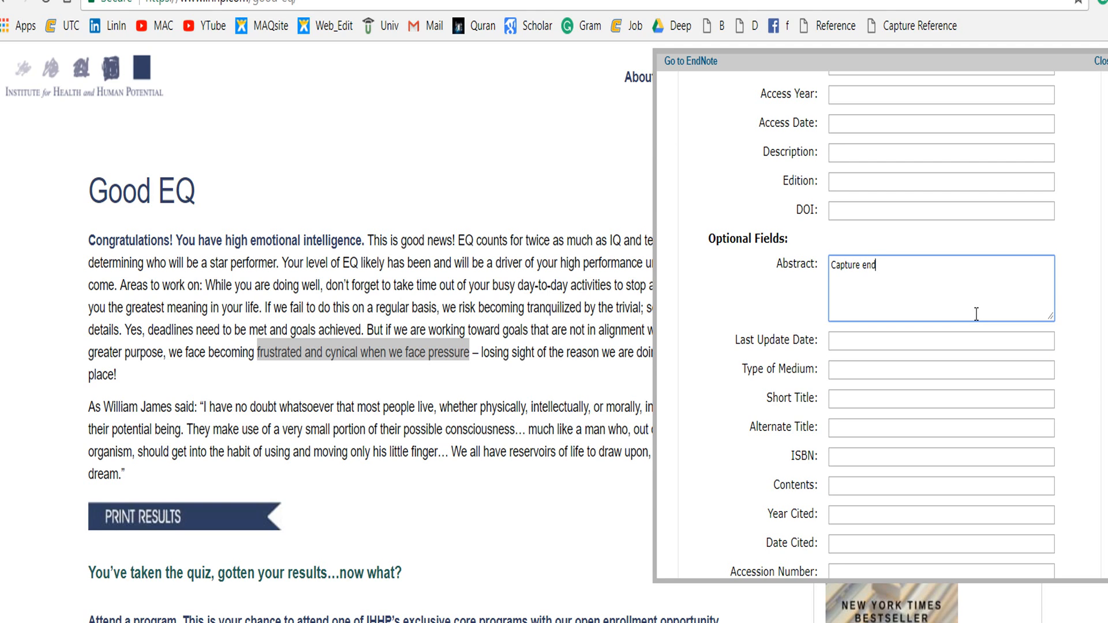
pyautogui.write('note')
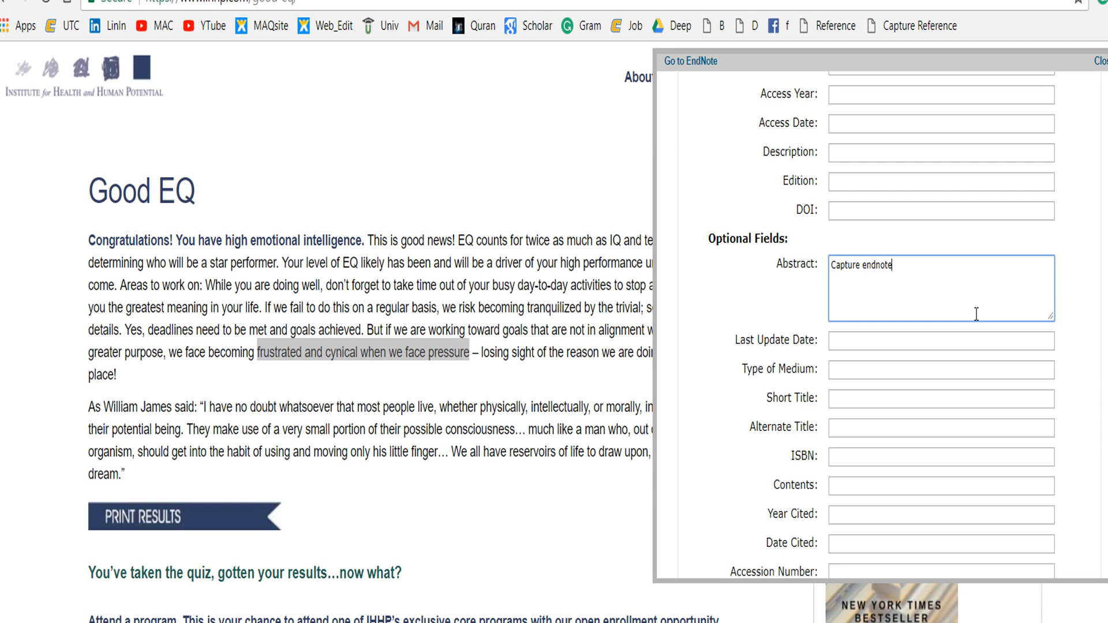
pyautogui.scroll(3)
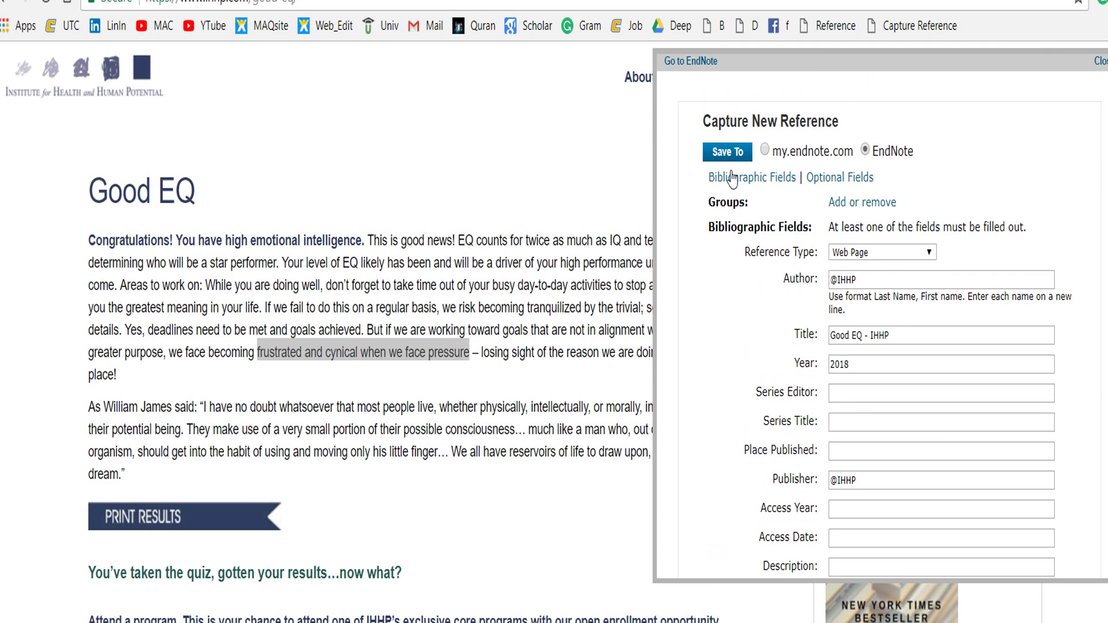
# Save the captured reference so it downloads into desktop EndNote.
pyautogui.click(726, 152)
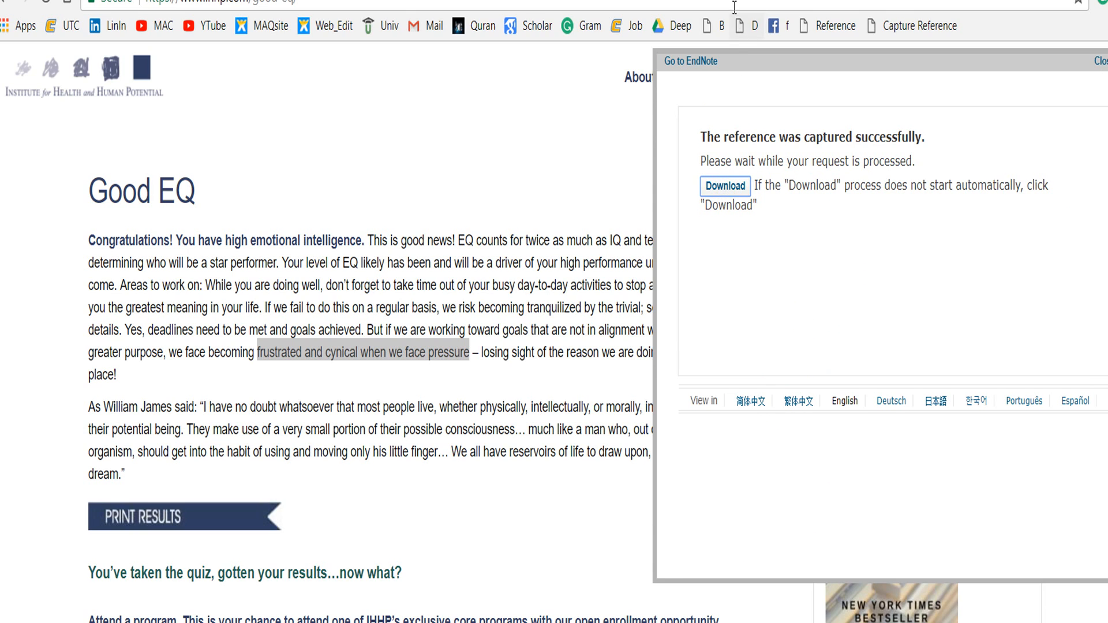
pyautogui.moveTo(723, 194)
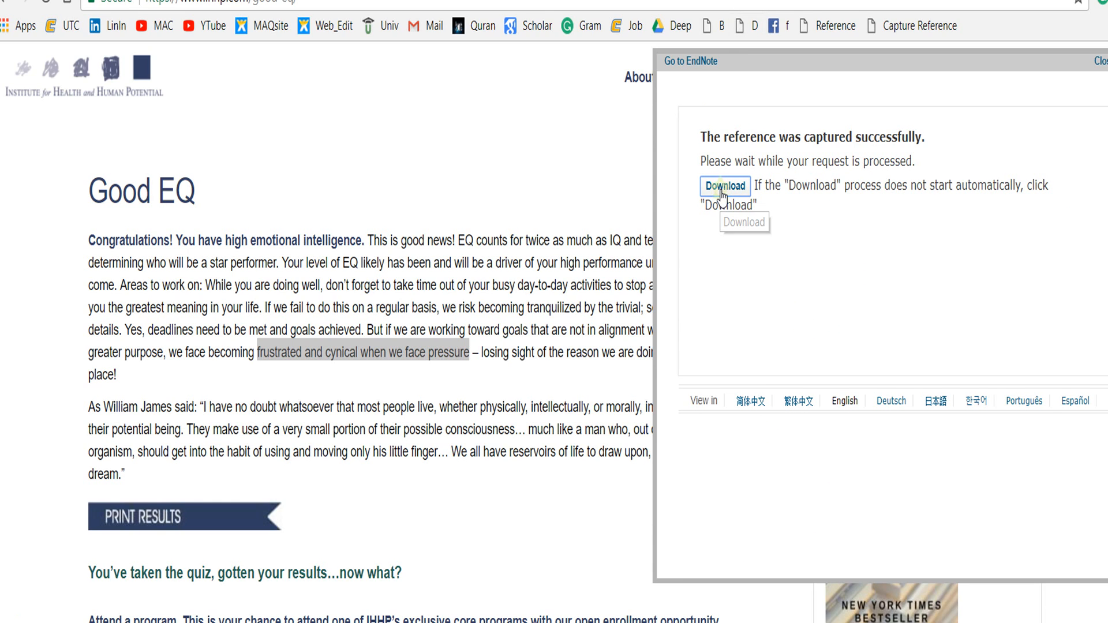
pyautogui.moveTo(732, 6)
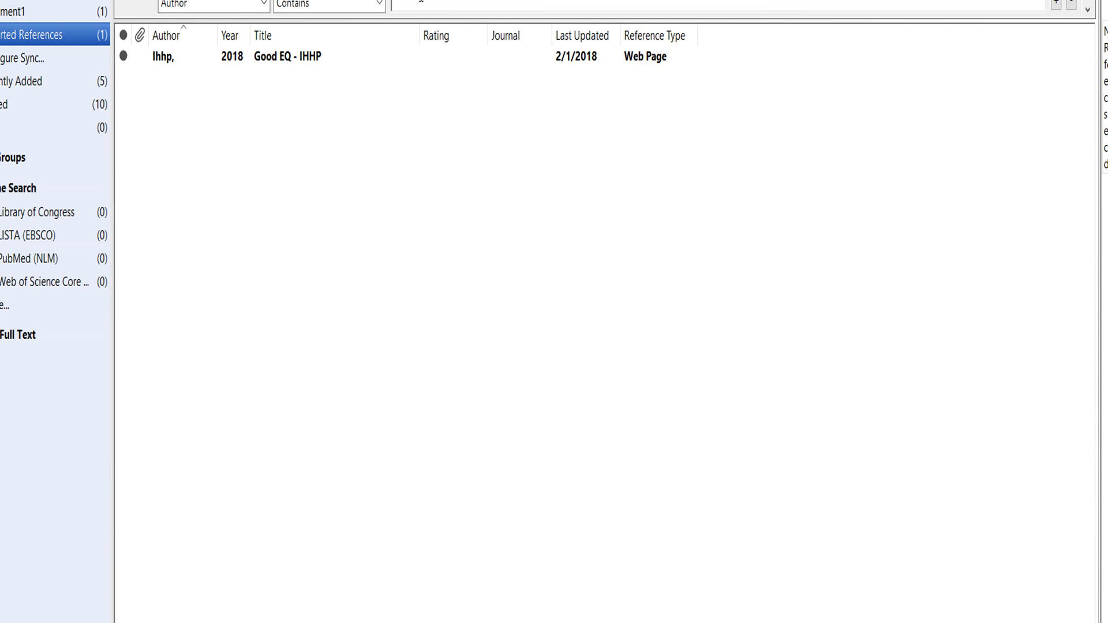
# View the Imported References group holding the Good EQ - IHHP reference by Ihhp, 2018.
pyautogui.scroll(-3)
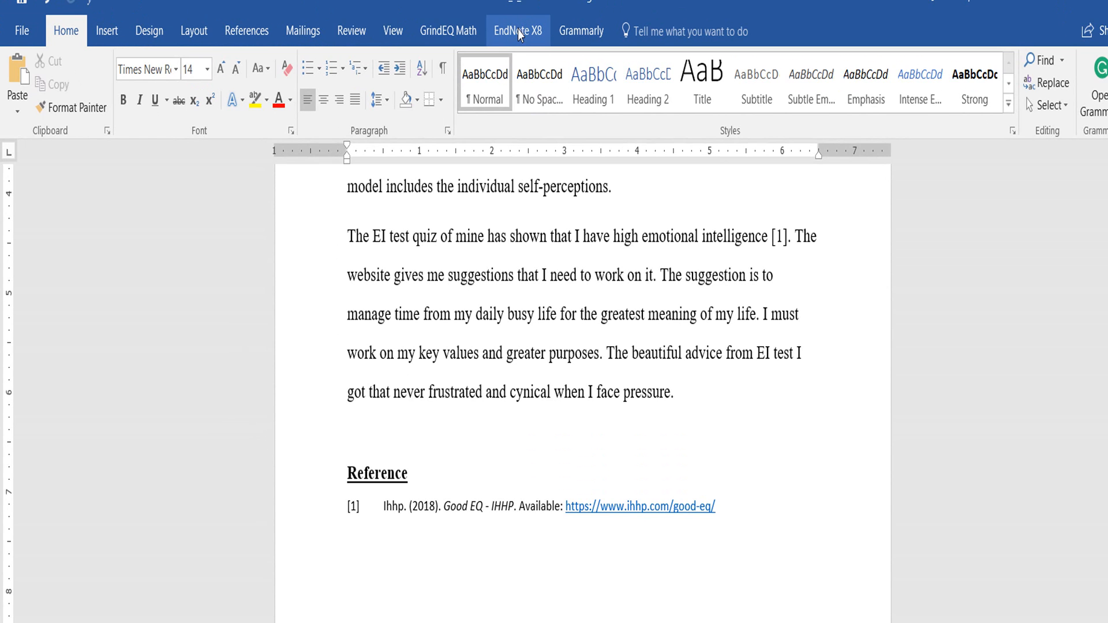
# Bring up the EndNote X8 citation tools in Word to search the library.
pyautogui.click(517, 30)
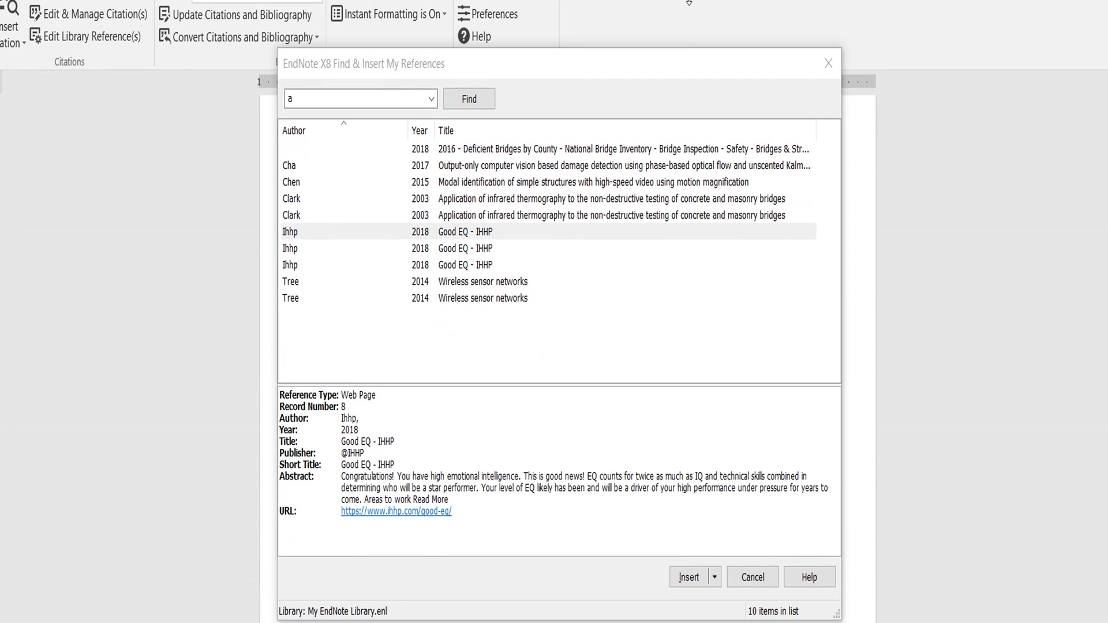
# Insert the Good EQ citation, then delete the extra [1] leaving a single citation.
pyautogui.click(689, 577)
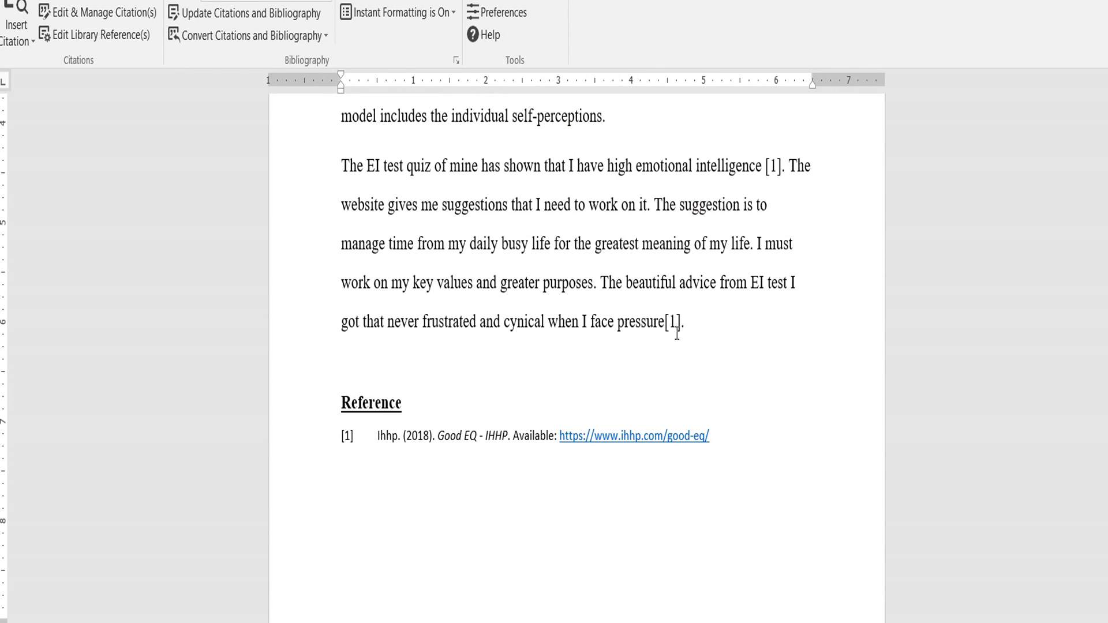
pyautogui.moveTo(748, 373)
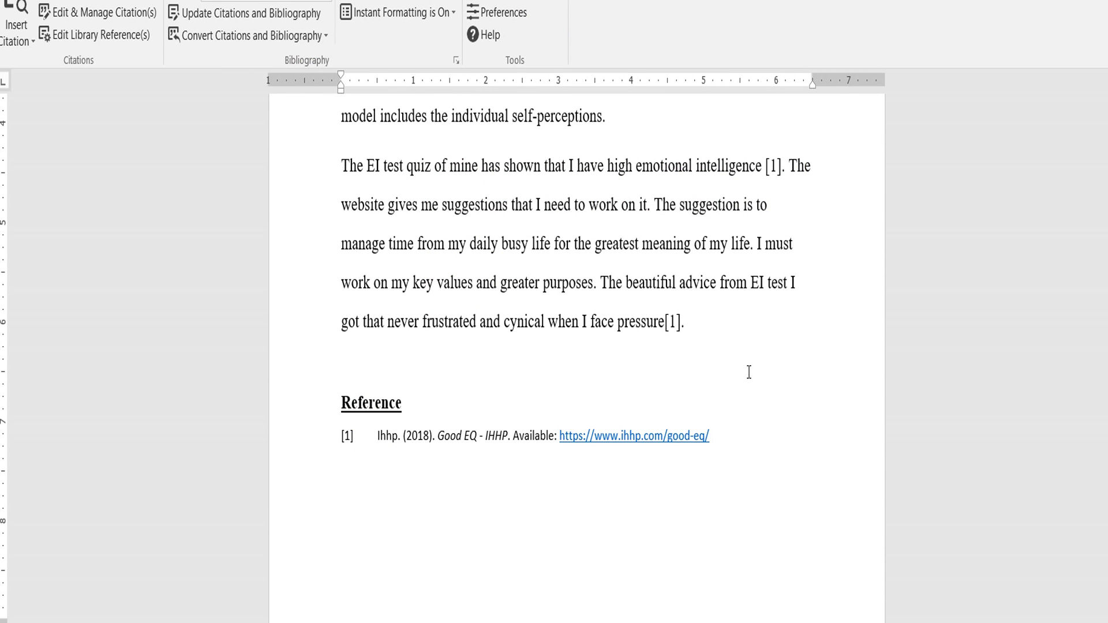
pyautogui.press('Backspace')
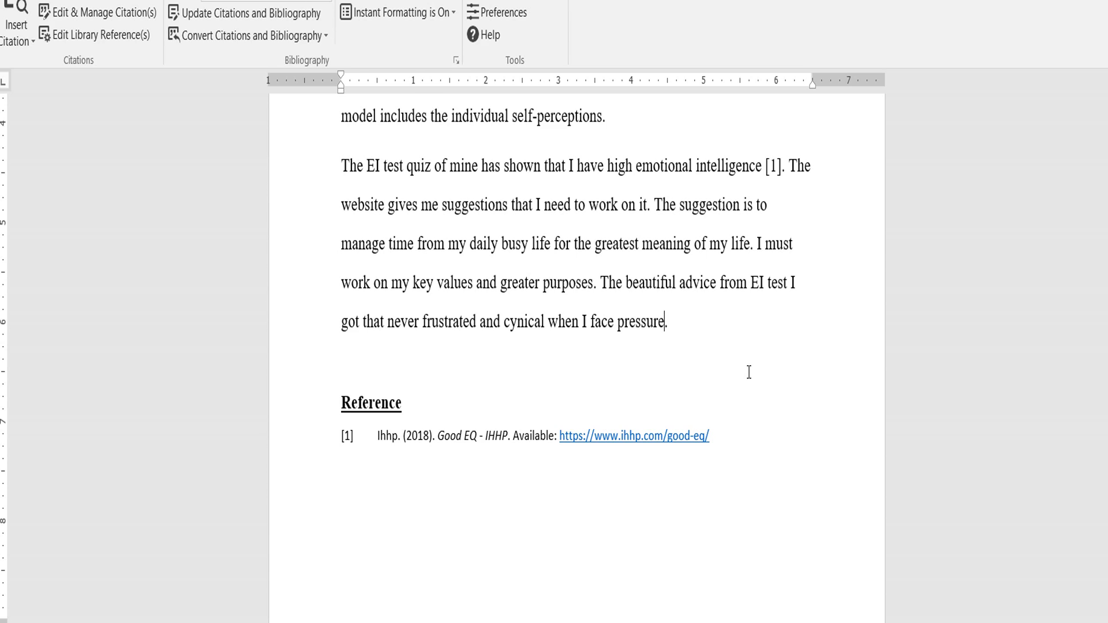